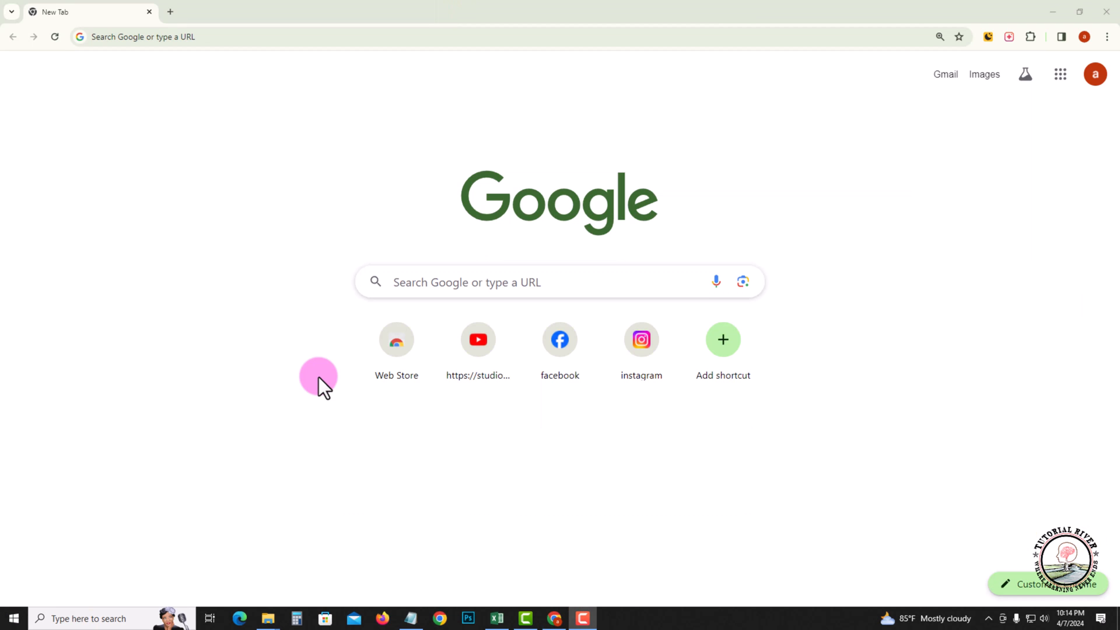
Step: Open Gmail from the Gmail link on the Google new tab page
left_click(945, 74)
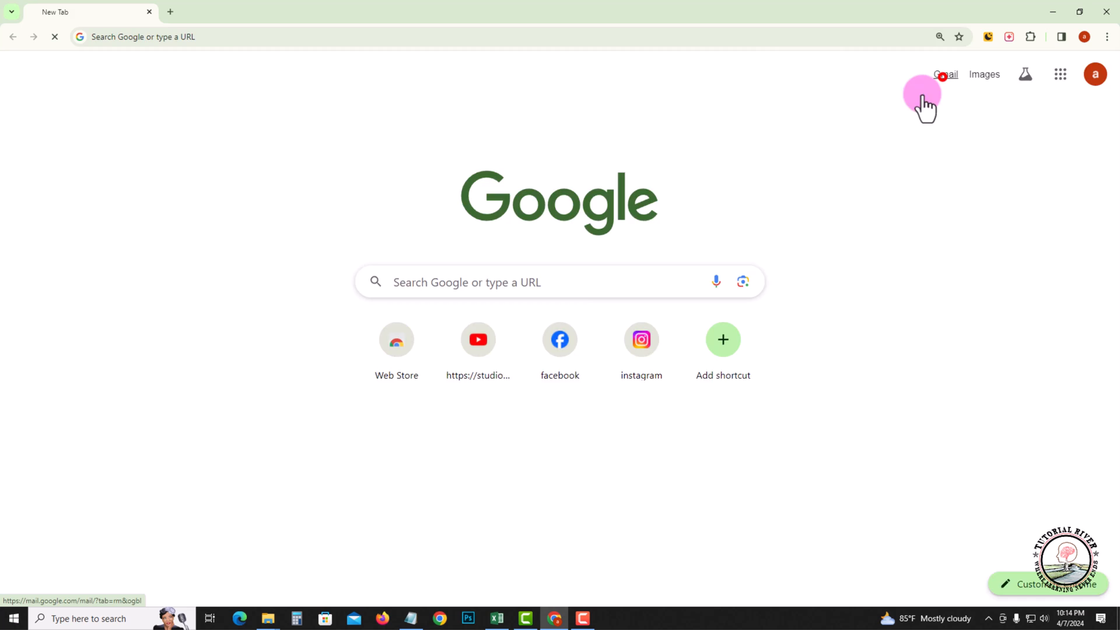
Step: Open the March 12 'Hello' email from the Primary inbox
left_click(944, 74)
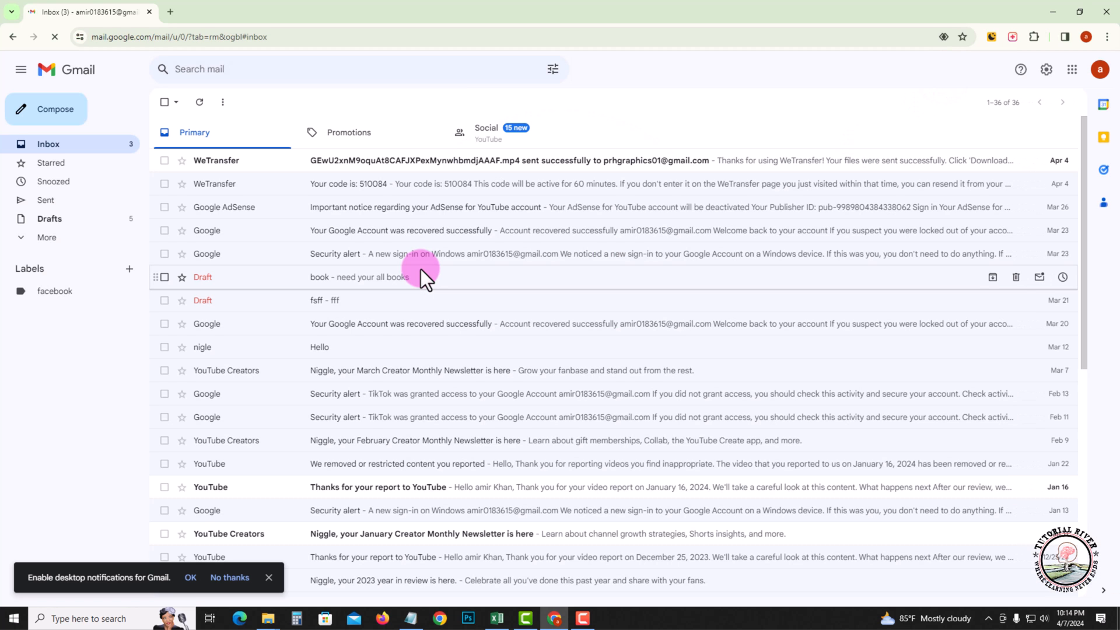
mouse_move(366, 253)
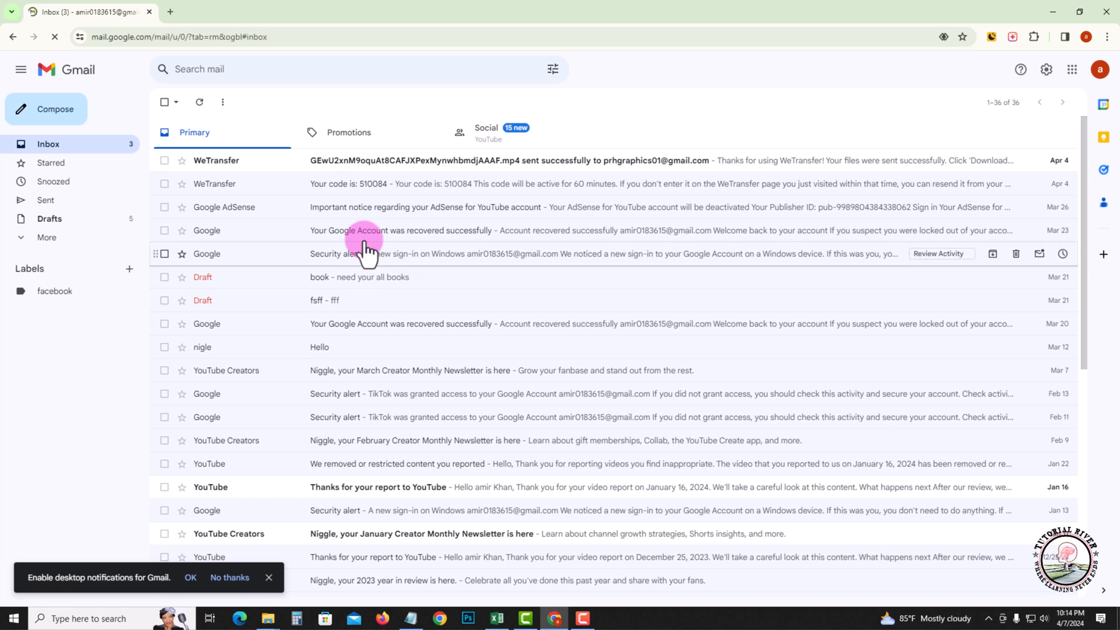
mouse_move(350, 370)
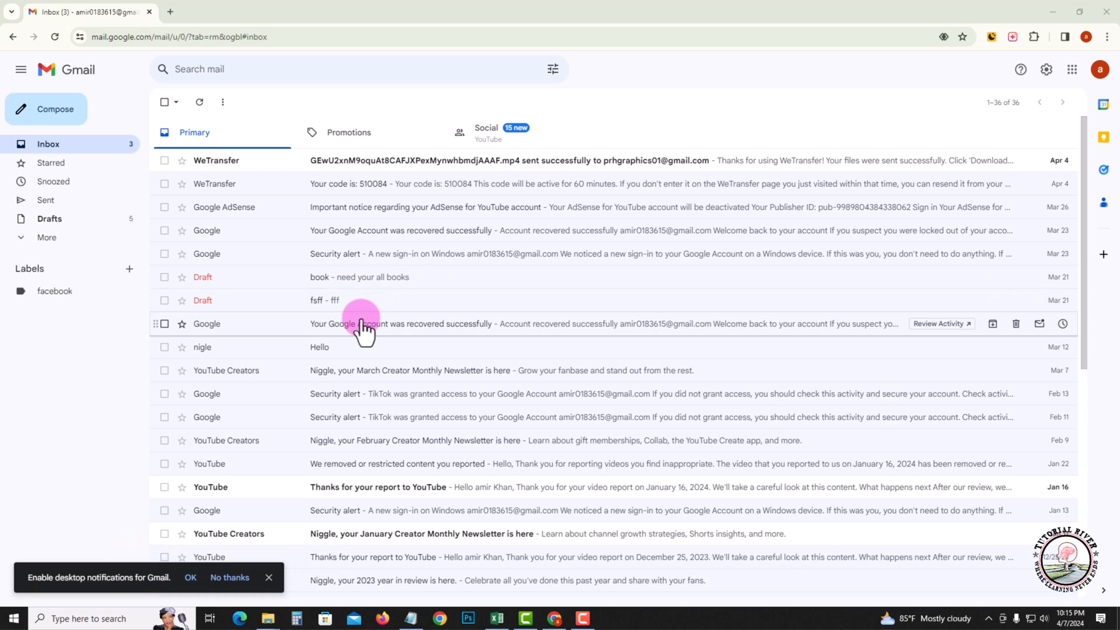
left_click(319, 346)
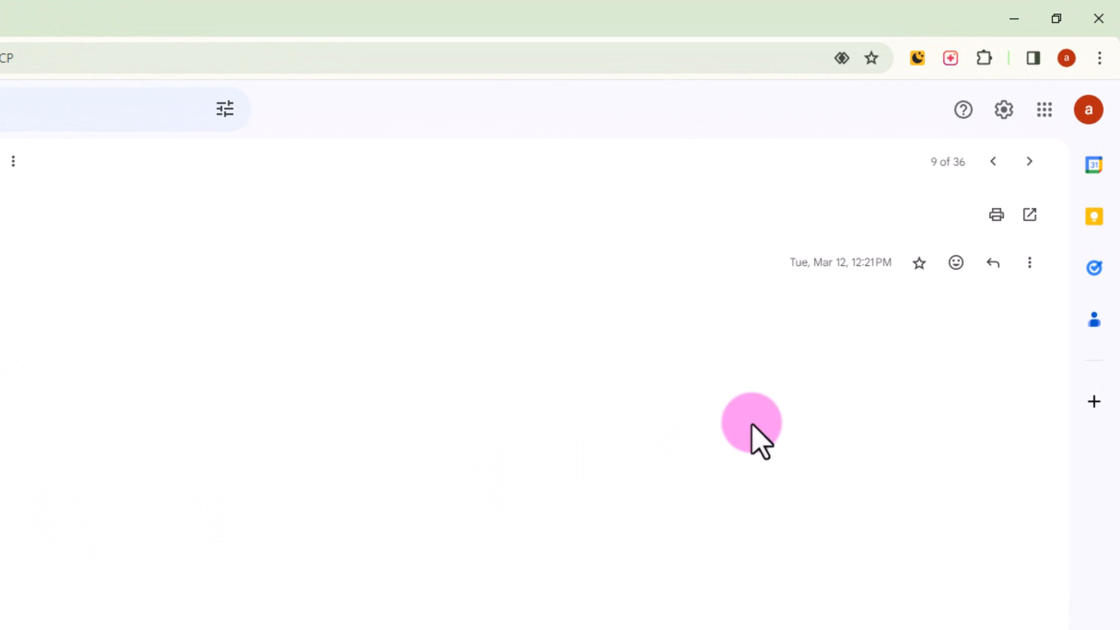
mouse_move(1028, 263)
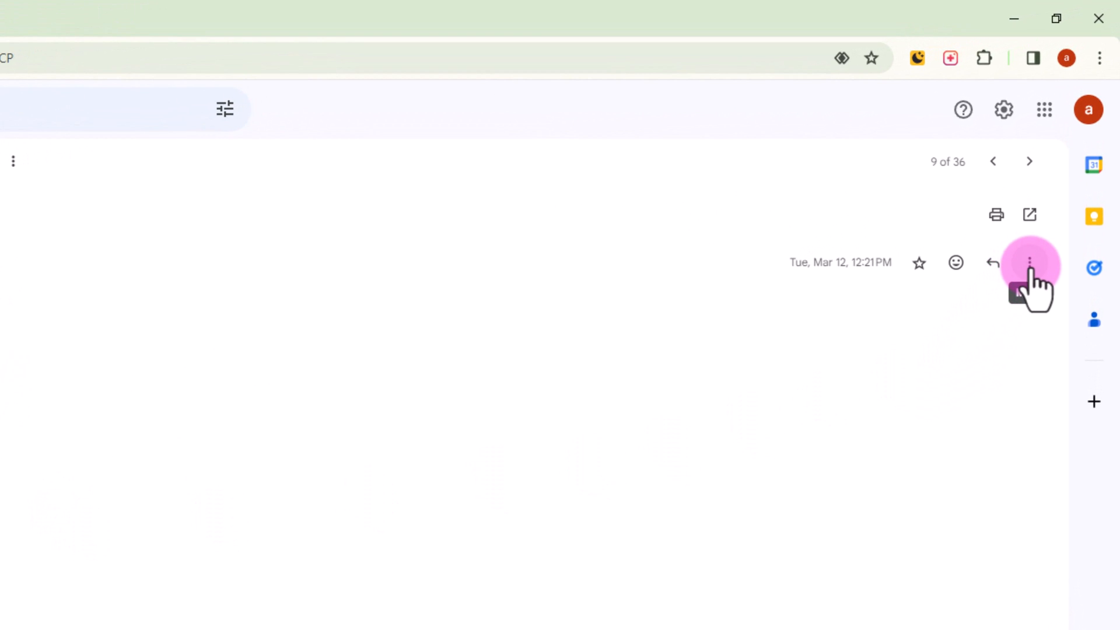
Step: Choose Show original from the Hello message's More menu
left_click(1029, 262)
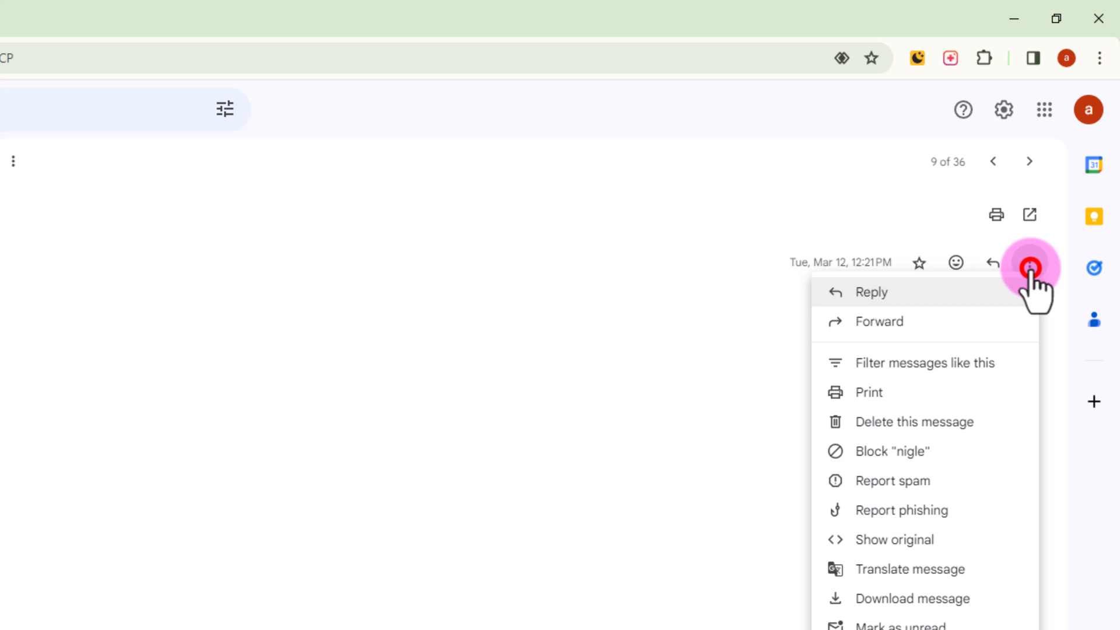
mouse_move(894, 539)
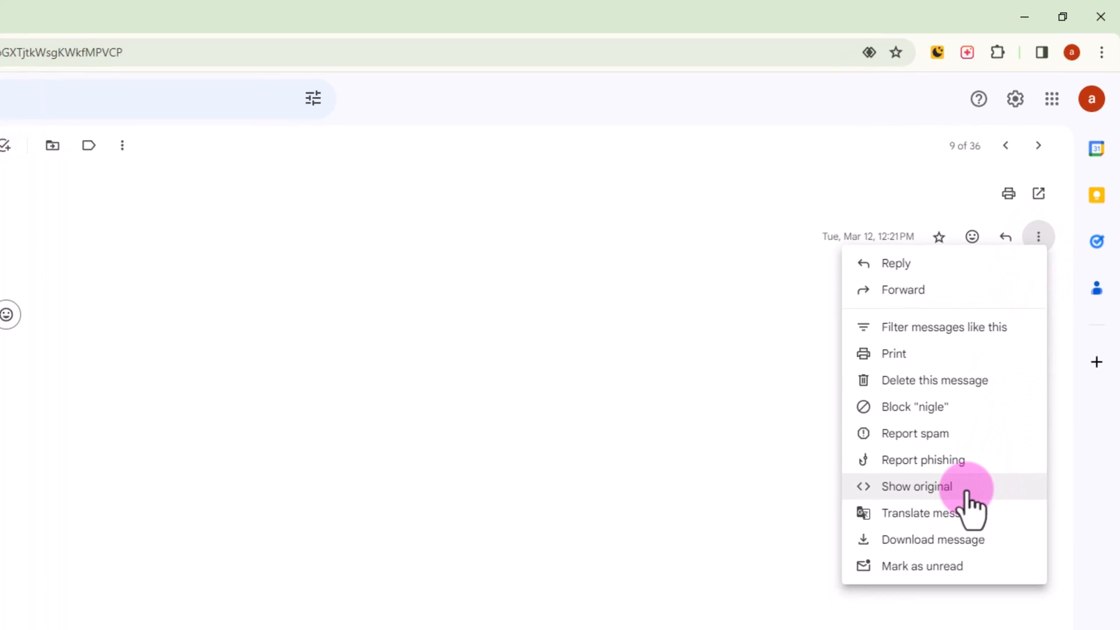
left_click(916, 486)
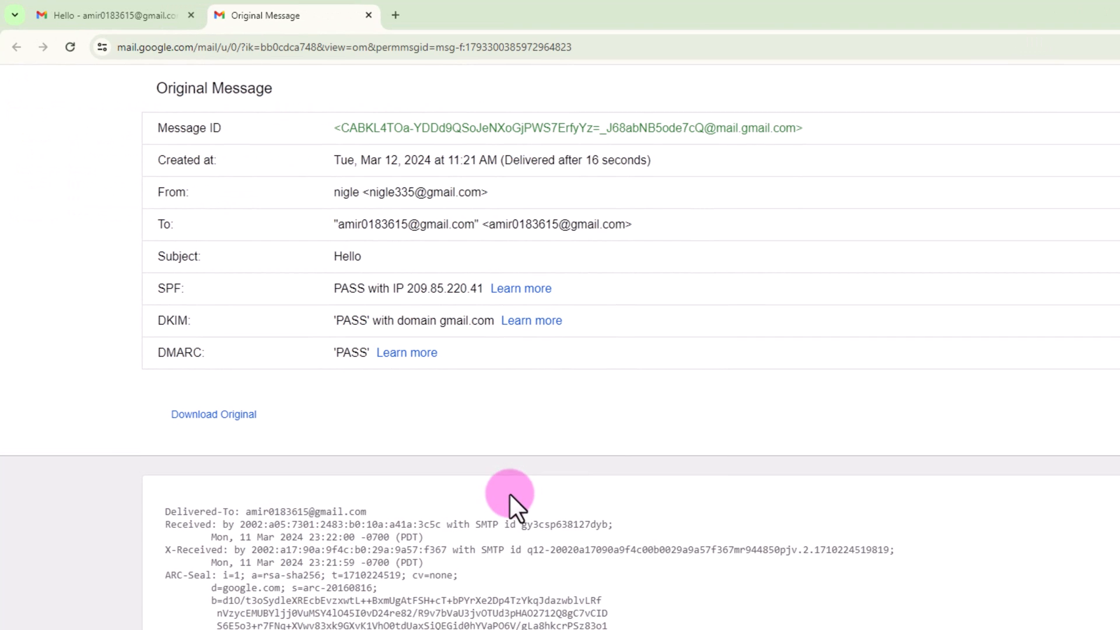
mouse_move(189, 311)
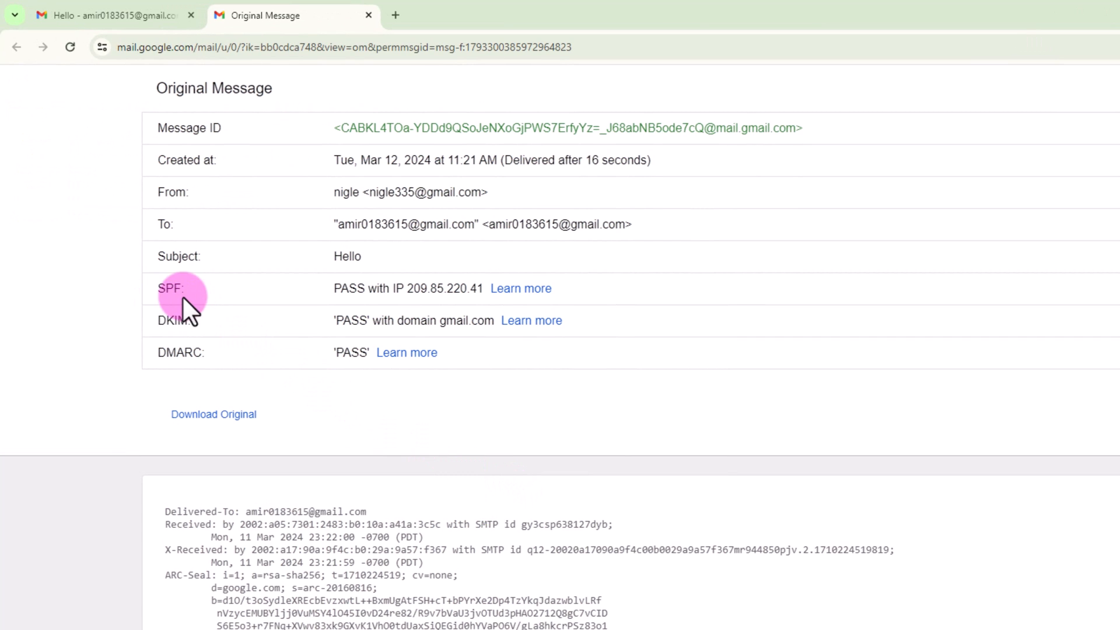
mouse_move(410, 289)
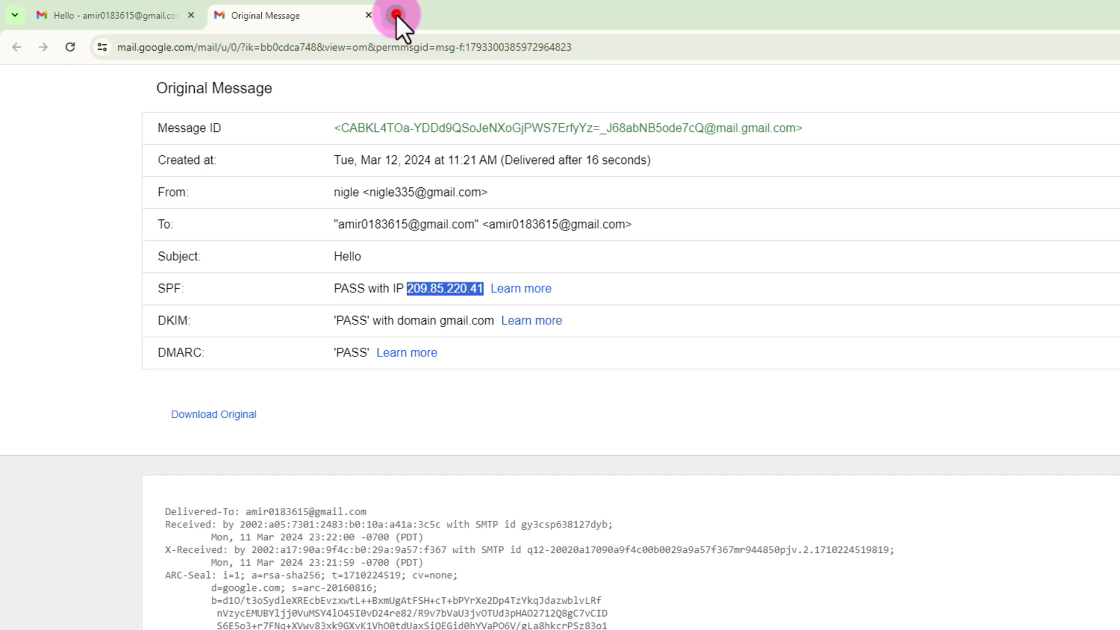
Step: Search 'ip lookup' in a new tab and open WhatIsMyIPAddress Instant IP Lookup
left_click(573, 15)
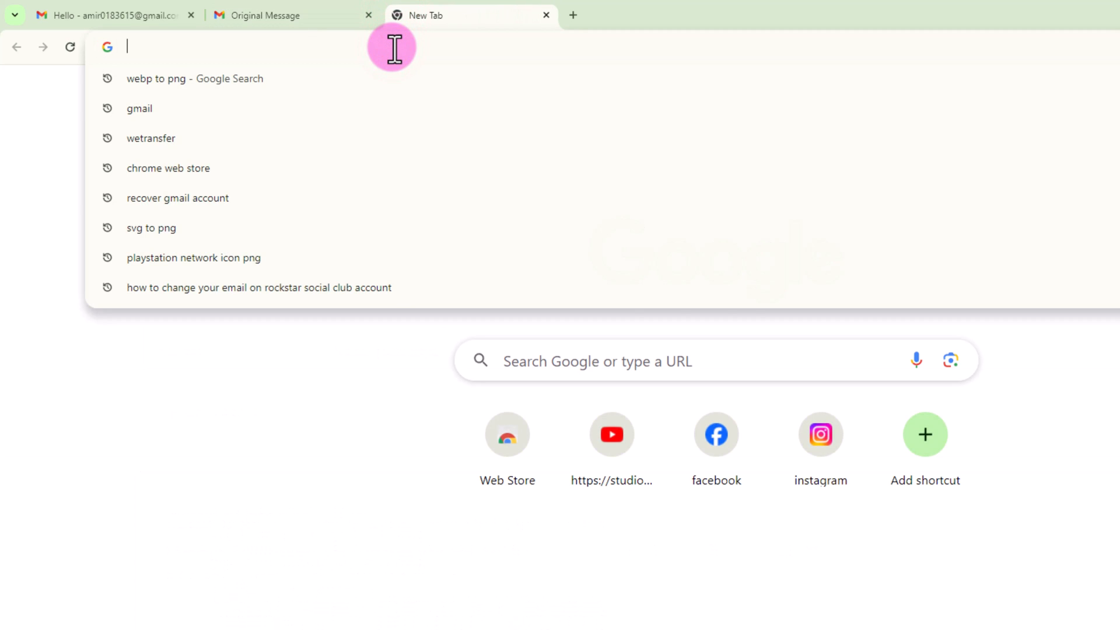
type("ip")
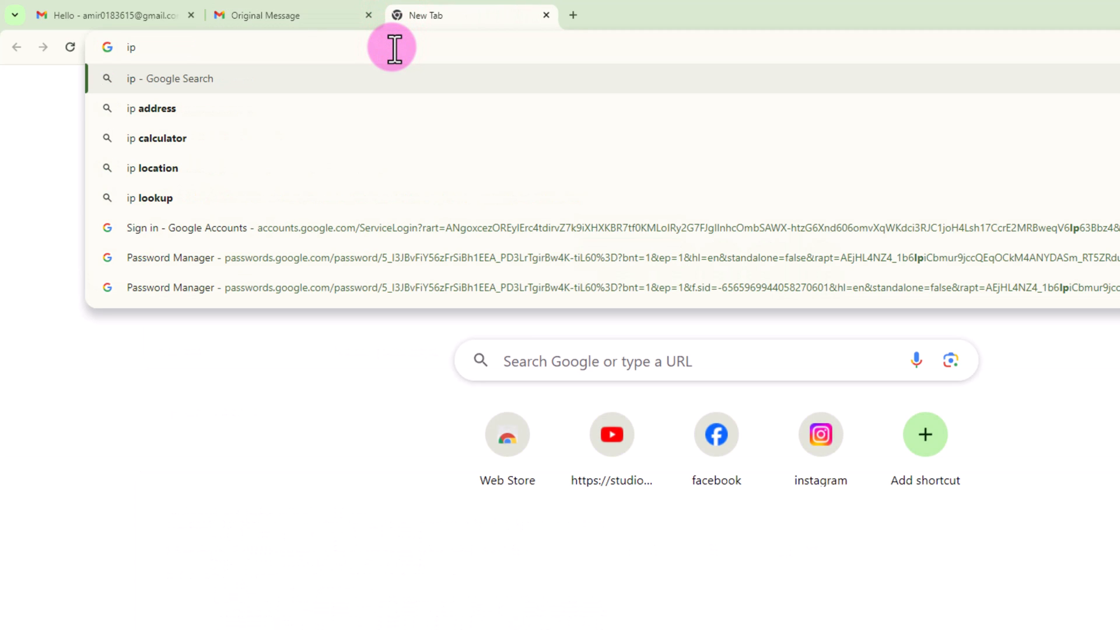
left_click(151, 198)
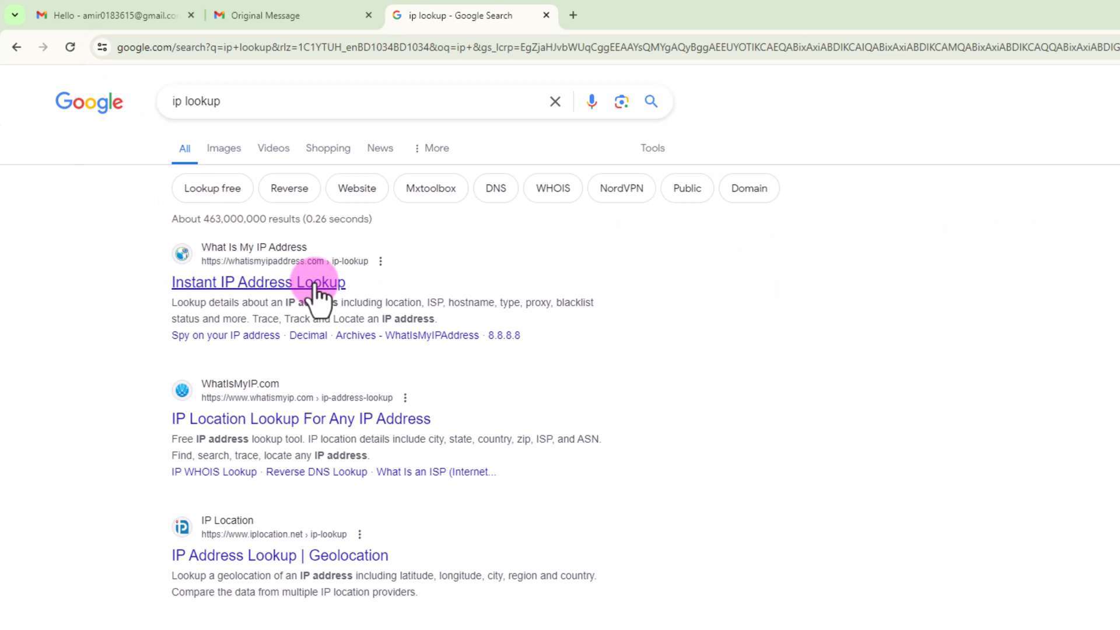
left_click(258, 281)
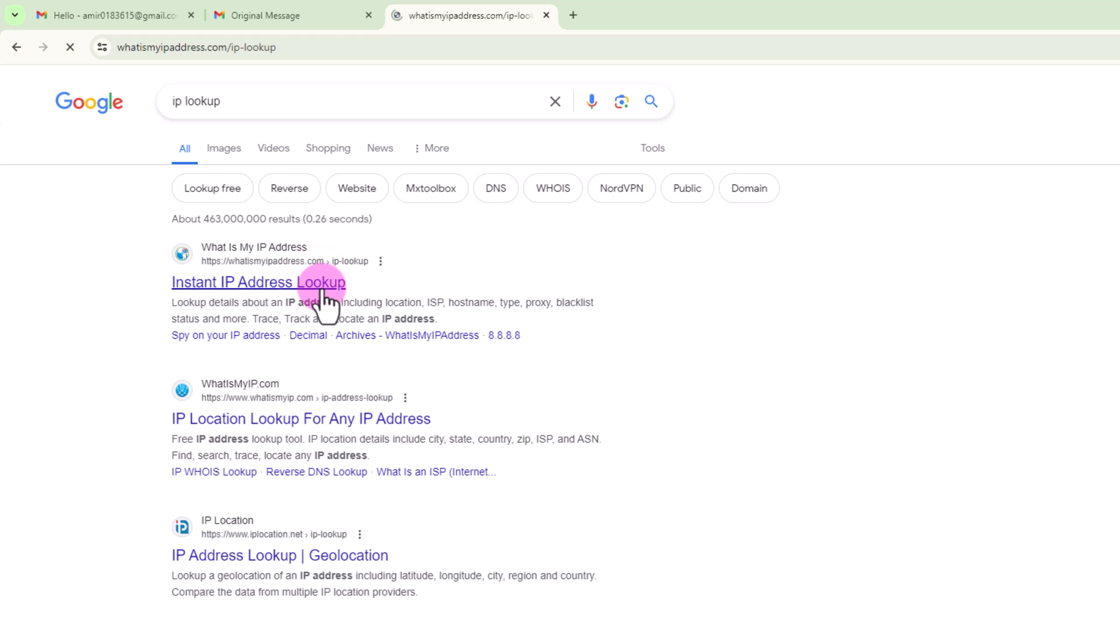
Step: Paste sender IP 209.85.220.41 and get its details: Google LLC, Mountain View
left_click(257, 283)
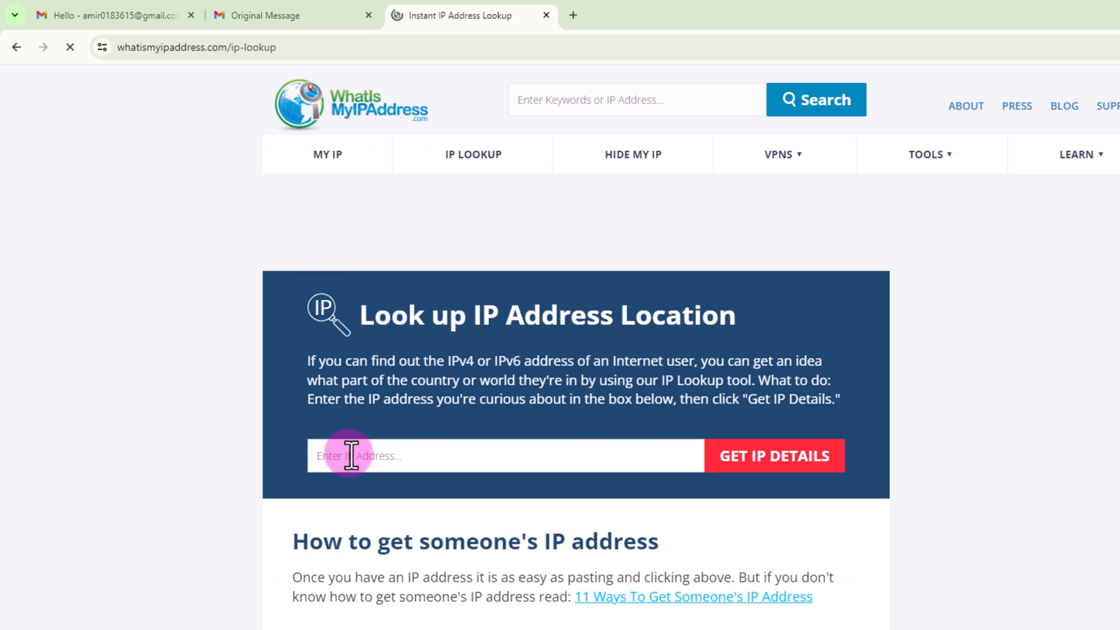
right_click(349, 455)
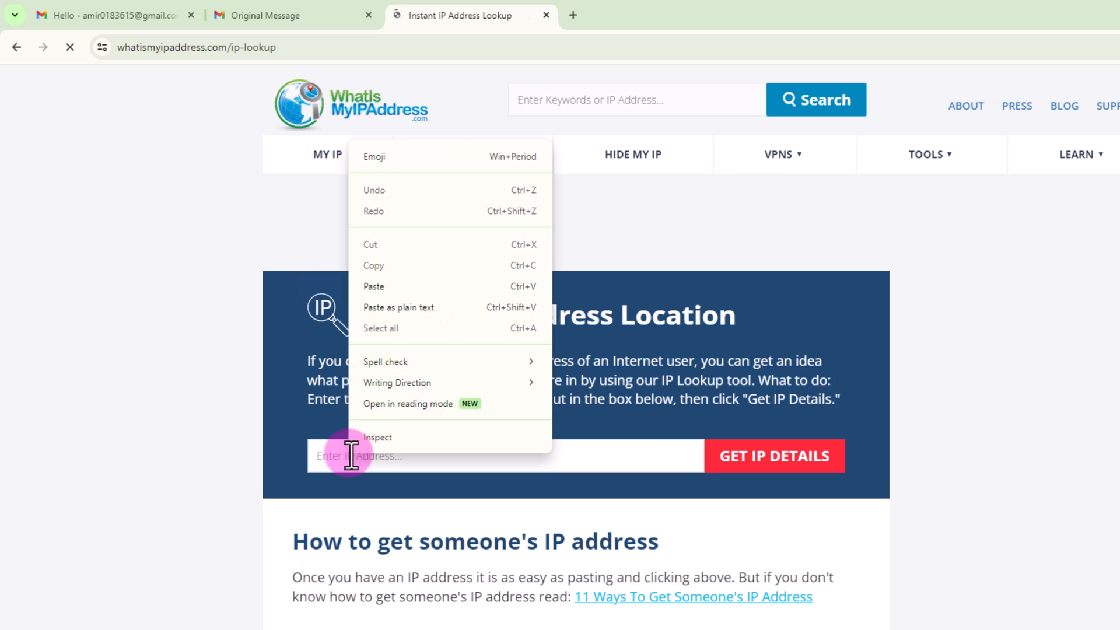
left_click(374, 286)
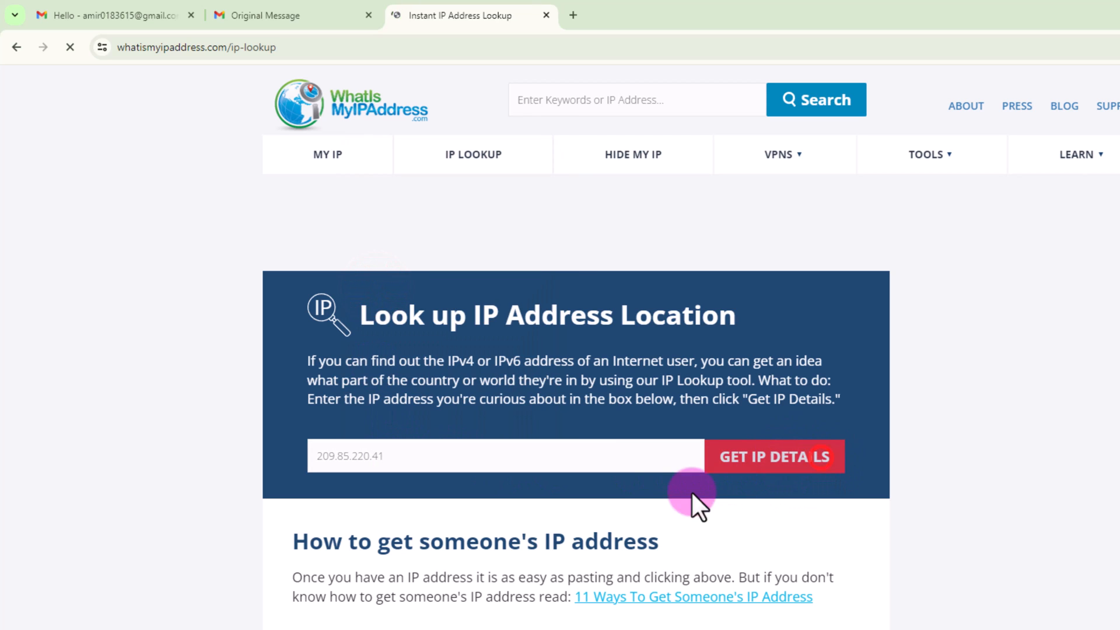
left_click(772, 456)
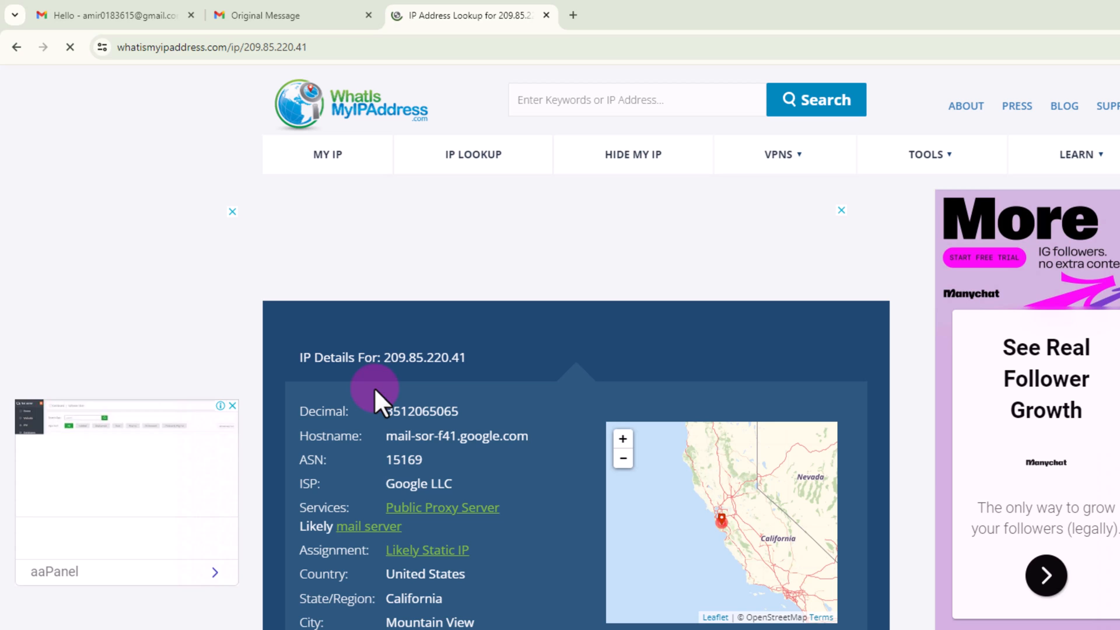